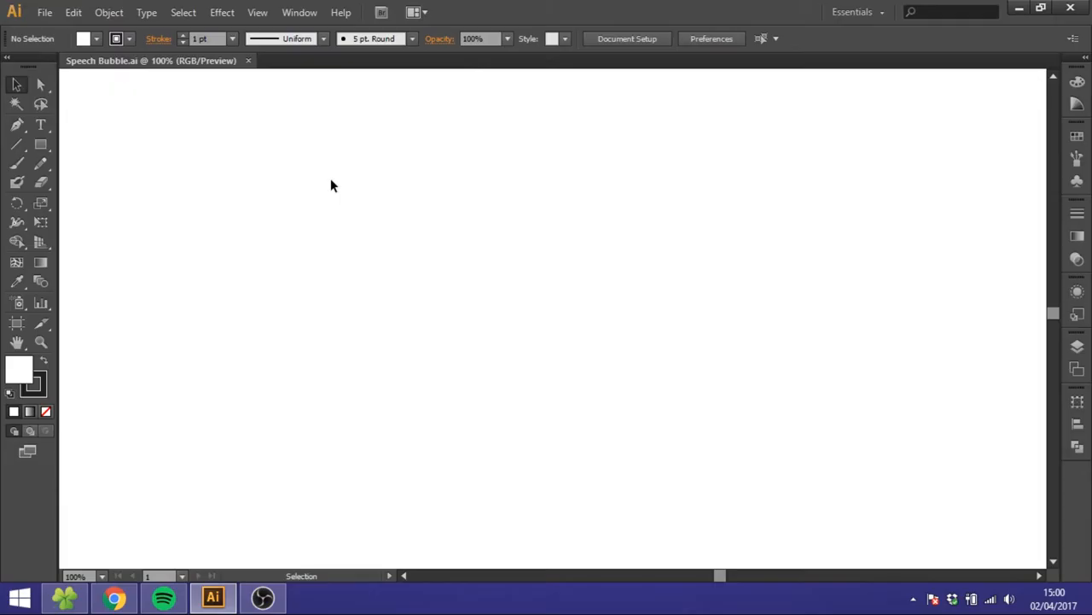
- Show the background grid on the empty artboard via View > Show Grid
left_click(256, 12)
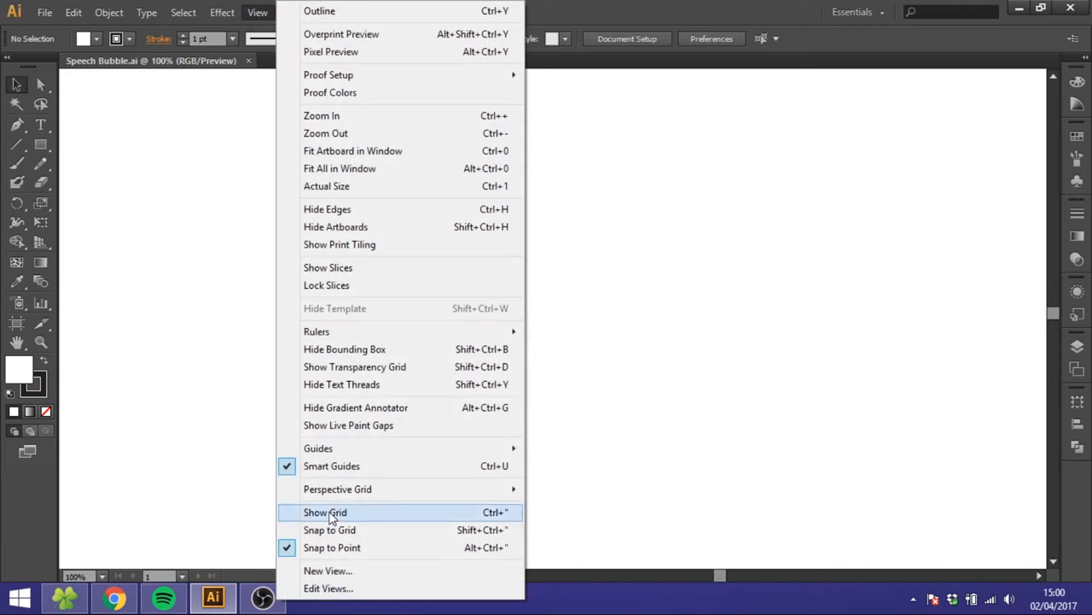
left_click(324, 512)
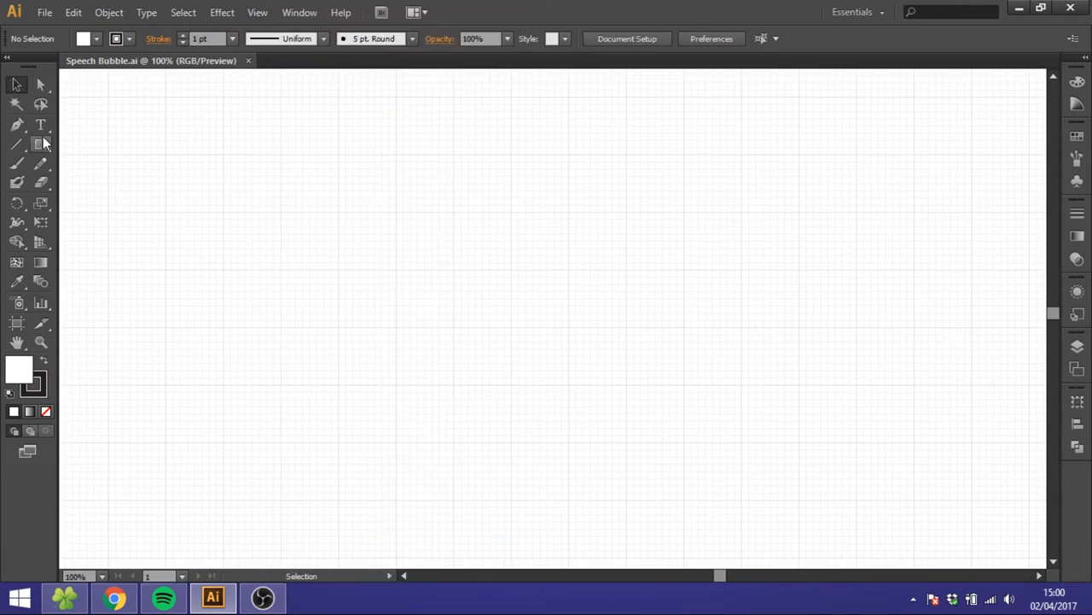
- Draw a large circle with the Ellipse Tool and give it a 15 pt outline
left_click(41, 143)
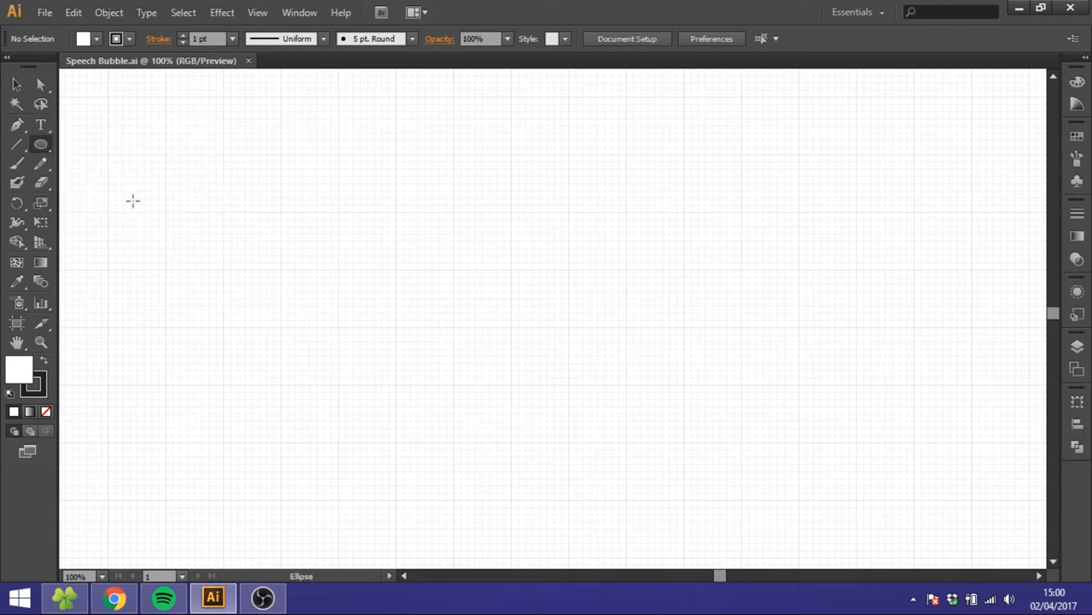
mouse_move(401, 160)
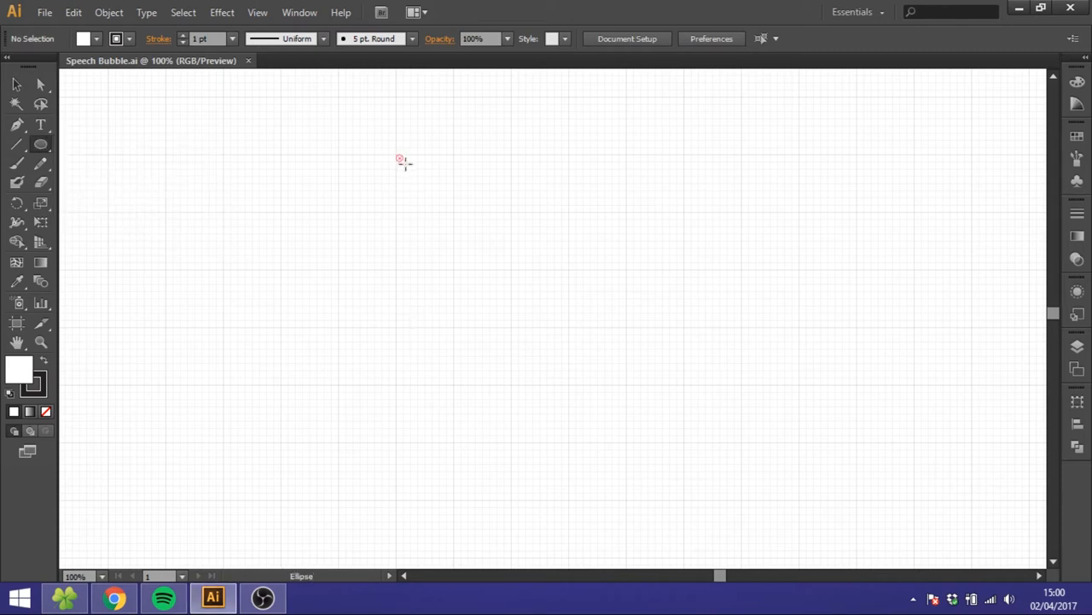
left_click_drag(399, 159, 628, 287)
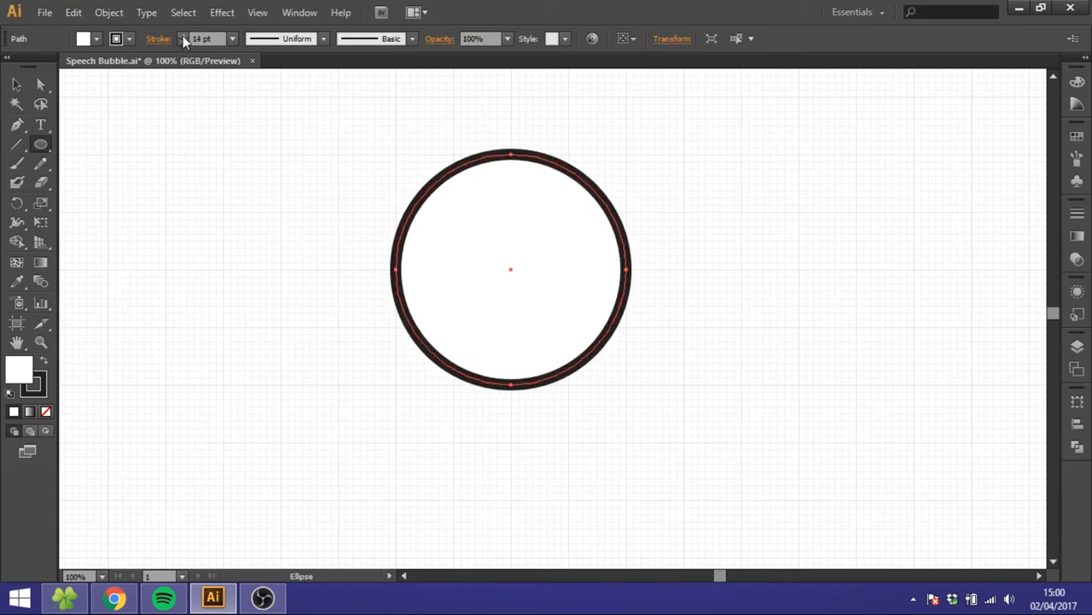
left_click(184, 38)
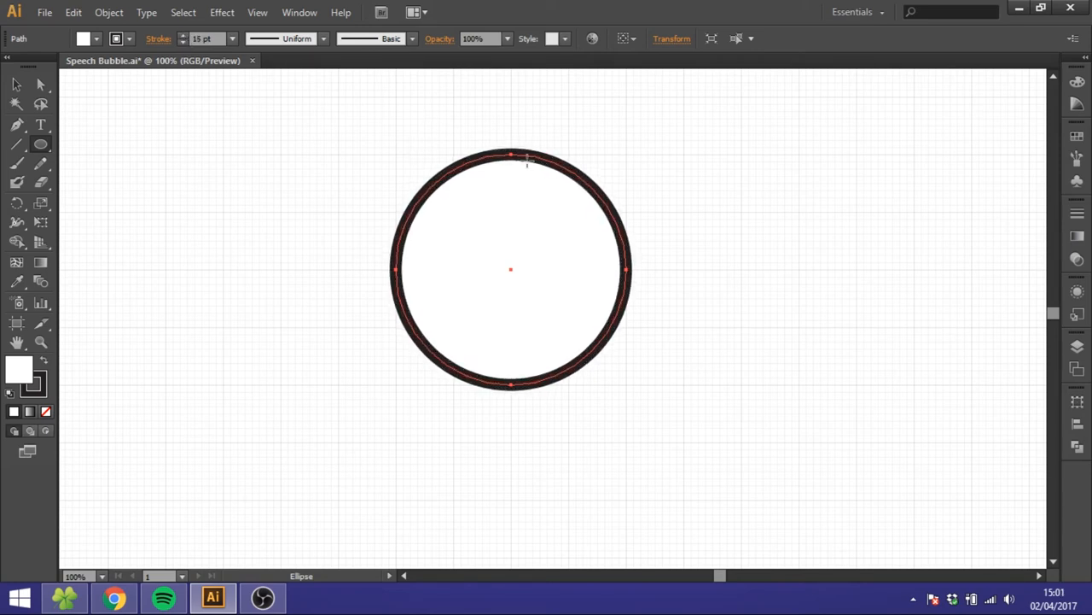
mouse_move(152, 153)
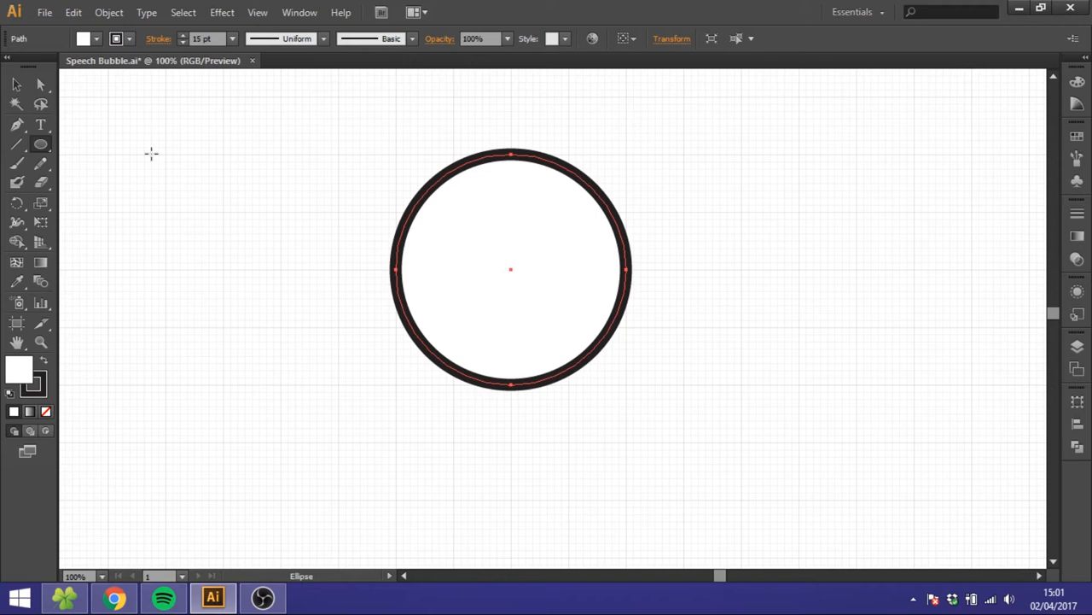
mouse_move(505, 210)
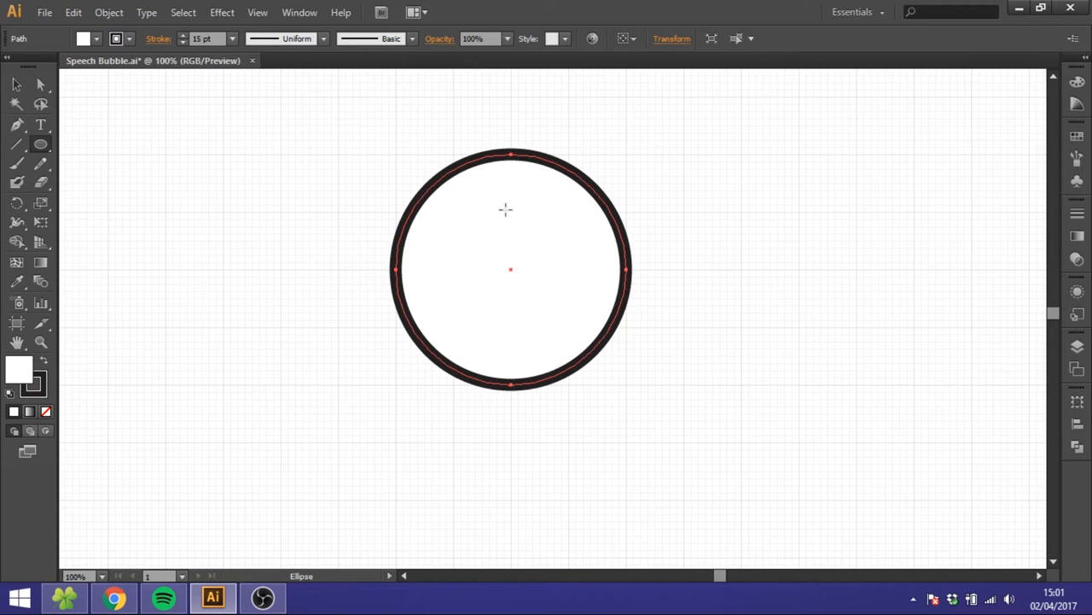
- Draw a square over the circle's lower-left quarter and Unite both into one teardrop shape
left_click(41, 144)
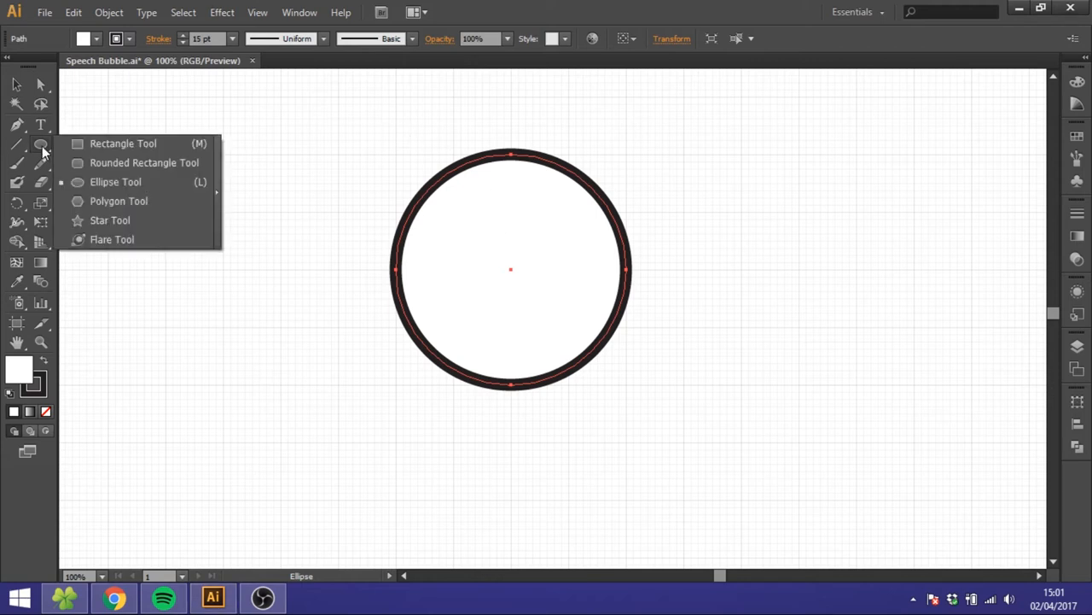
left_click(122, 143)
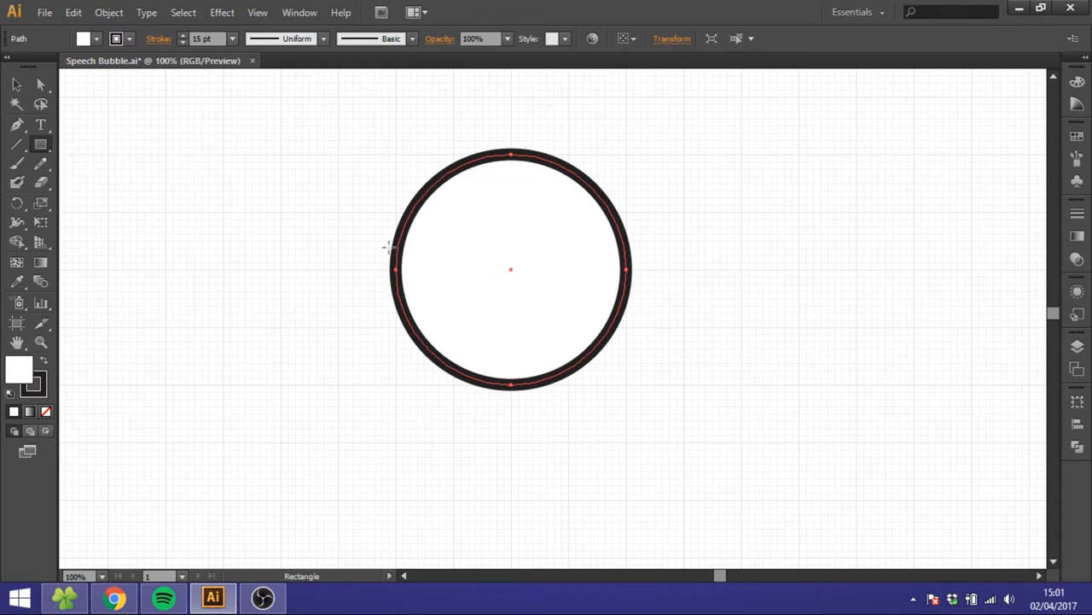
left_click_drag(396, 268, 441, 307)
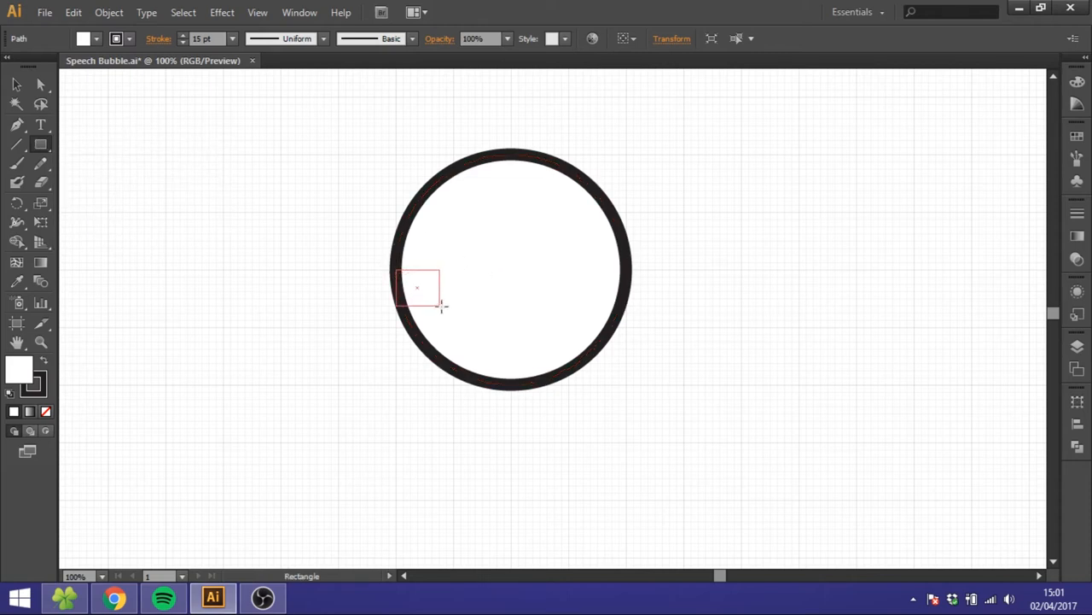
left_click_drag(419, 287, 509, 389)
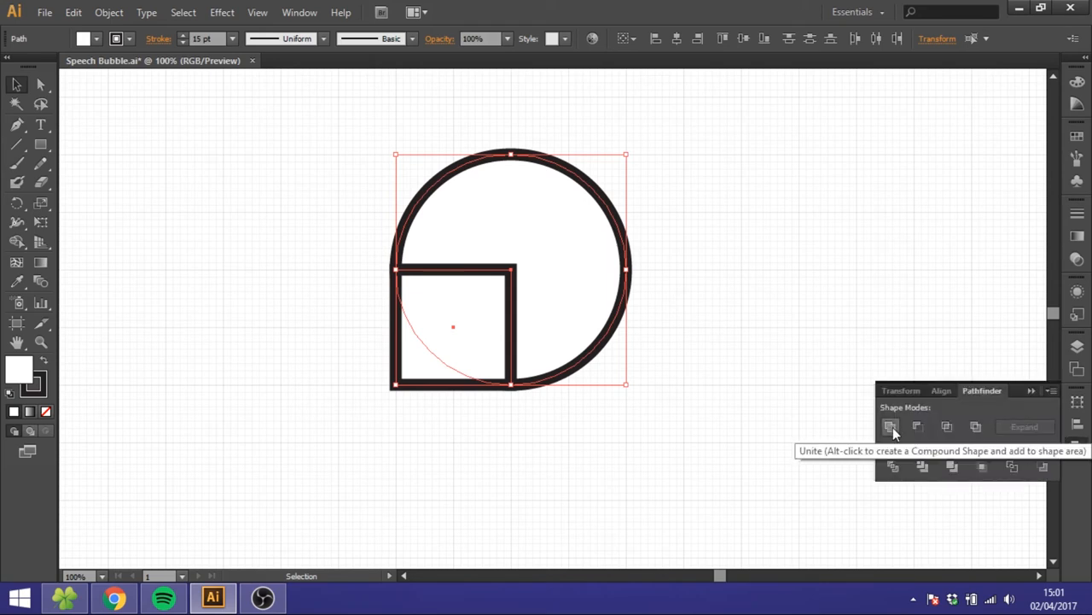
left_click(891, 427)
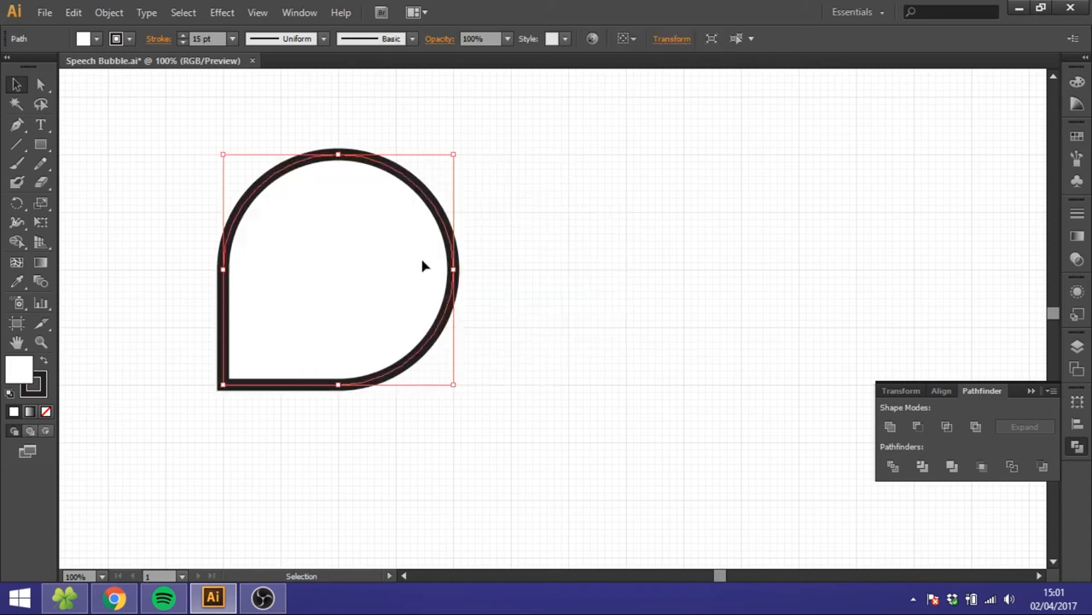
mouse_move(72, 136)
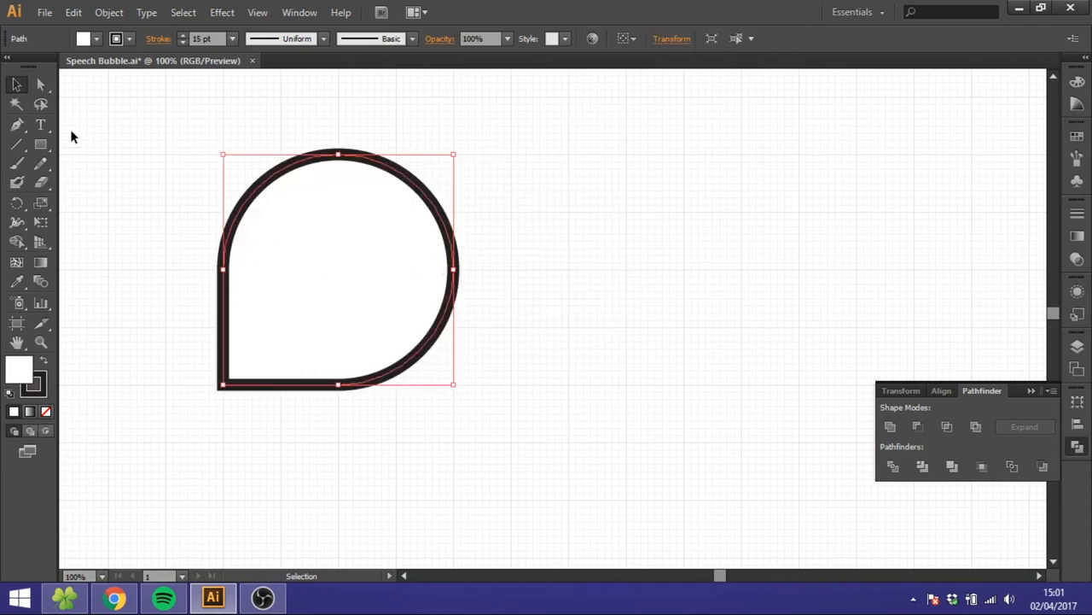
- Draw a second outlined circle to the right of the teardrop shape
left_click(41, 143)
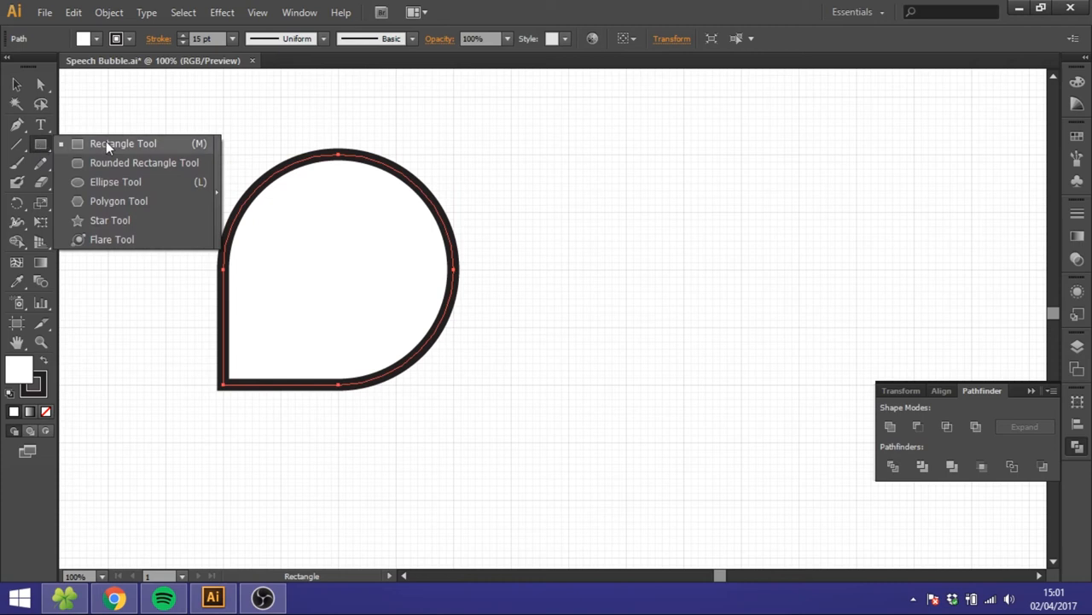
left_click(116, 181)
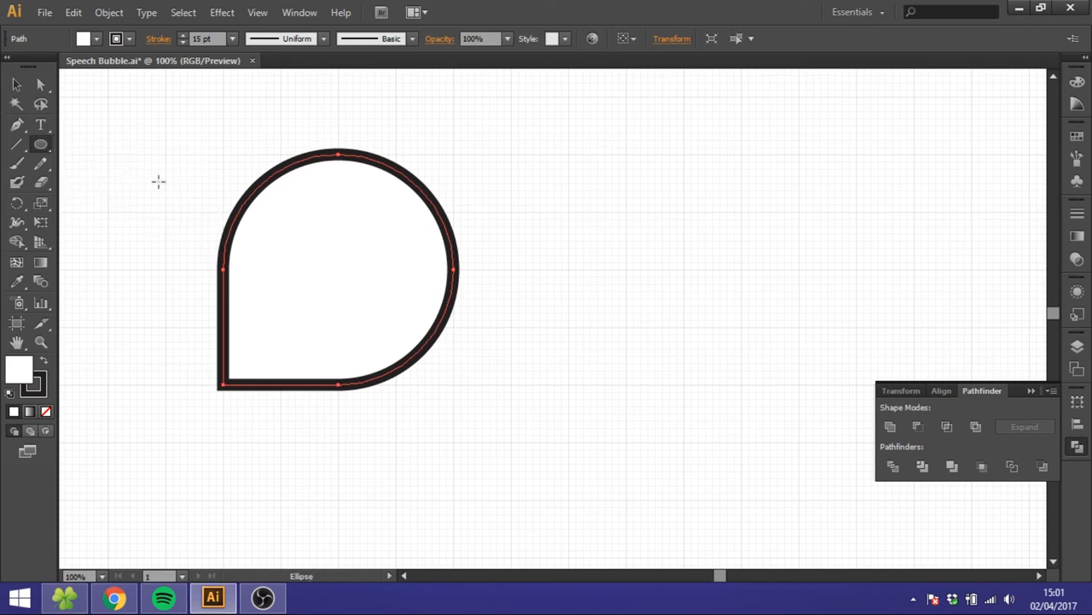
mouse_move(570, 154)
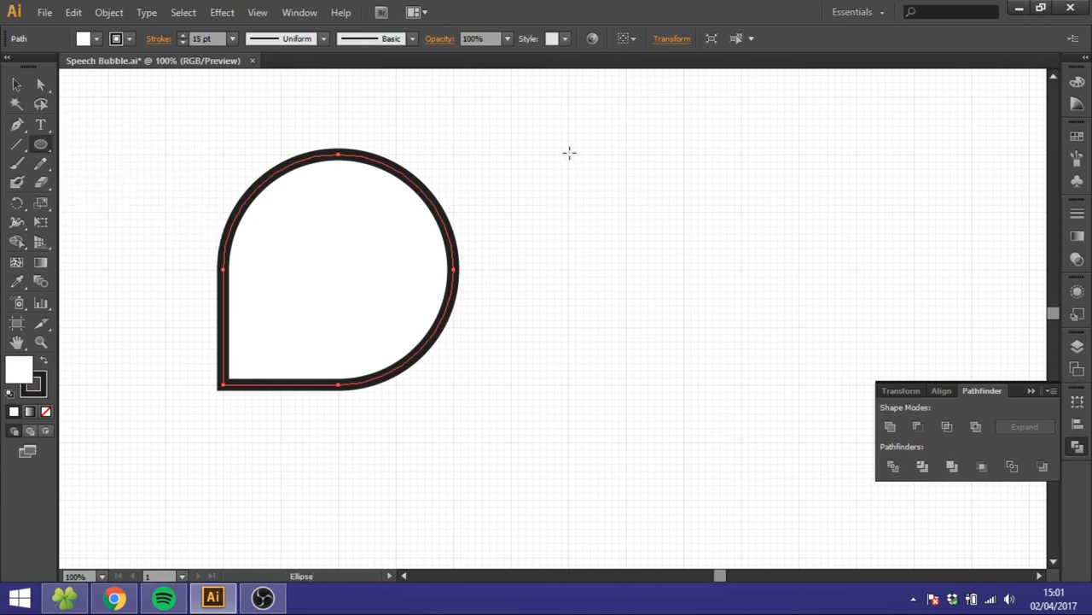
left_click_drag(572, 154, 799, 384)
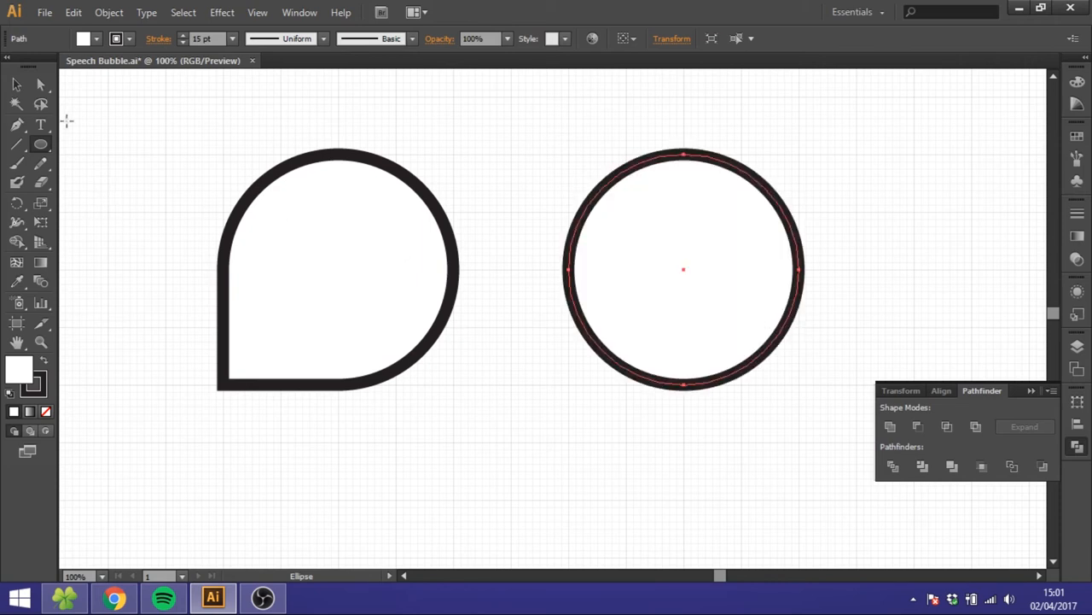
- Draw a triangle with the Pen Tool and rotate it onto the second circle's lower-left edge
scroll("down", 3)
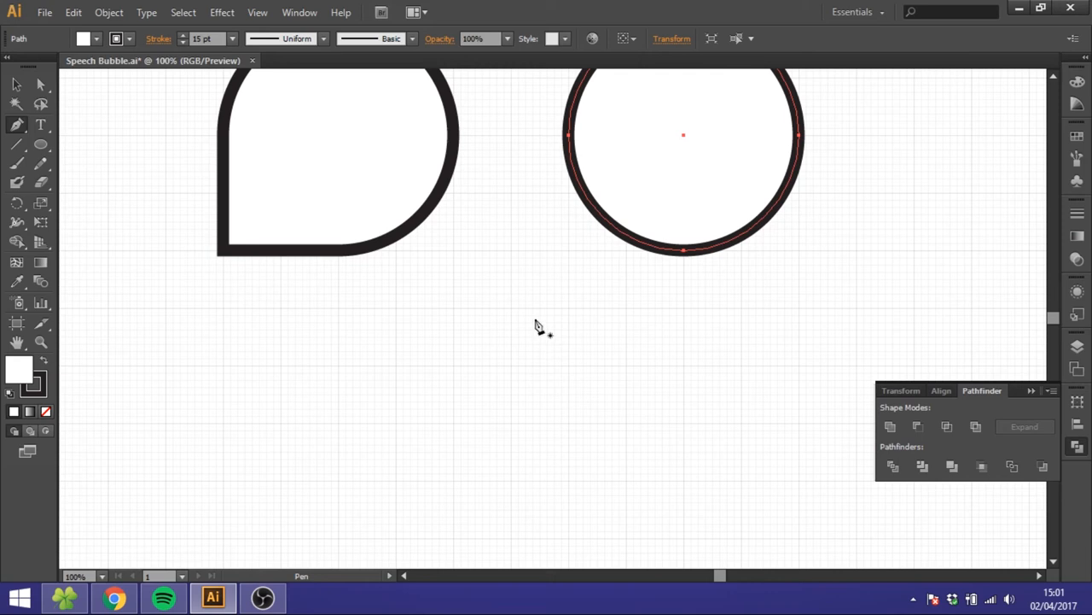
mouse_move(514, 259)
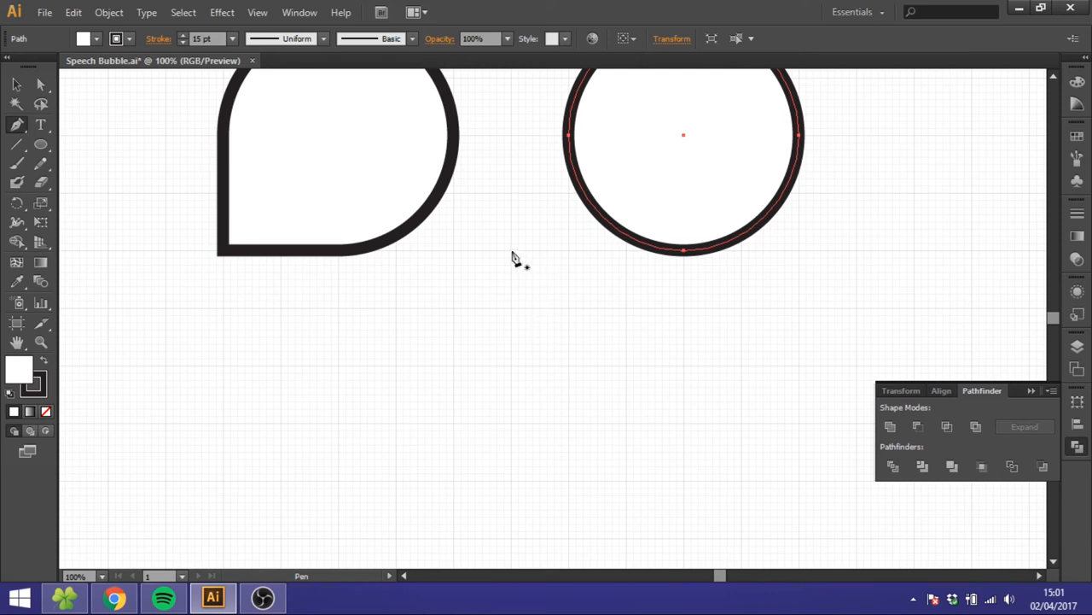
left_click(572, 372)
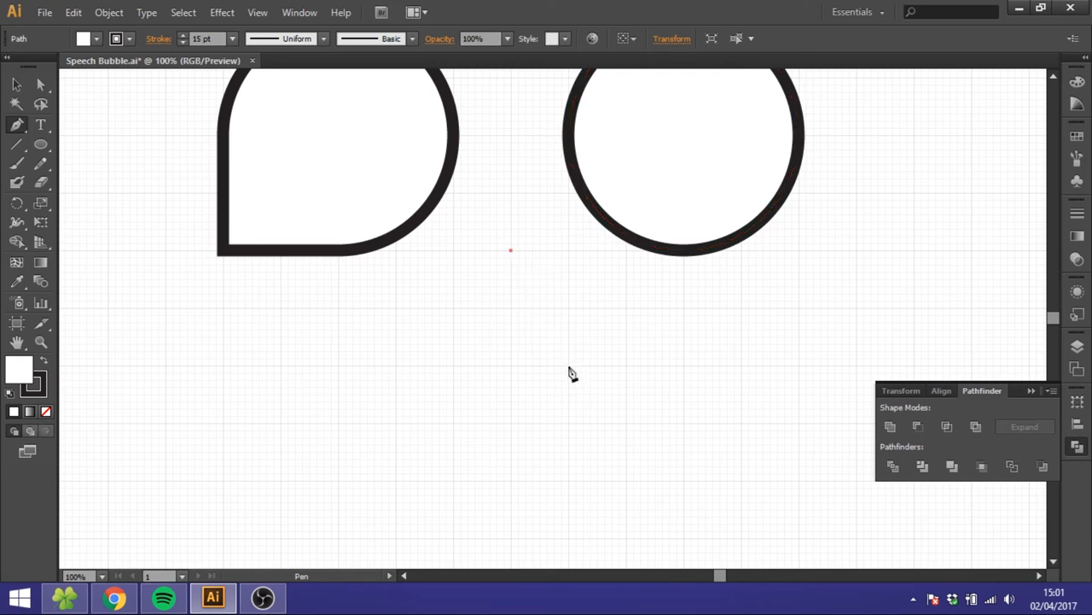
left_click(566, 369)
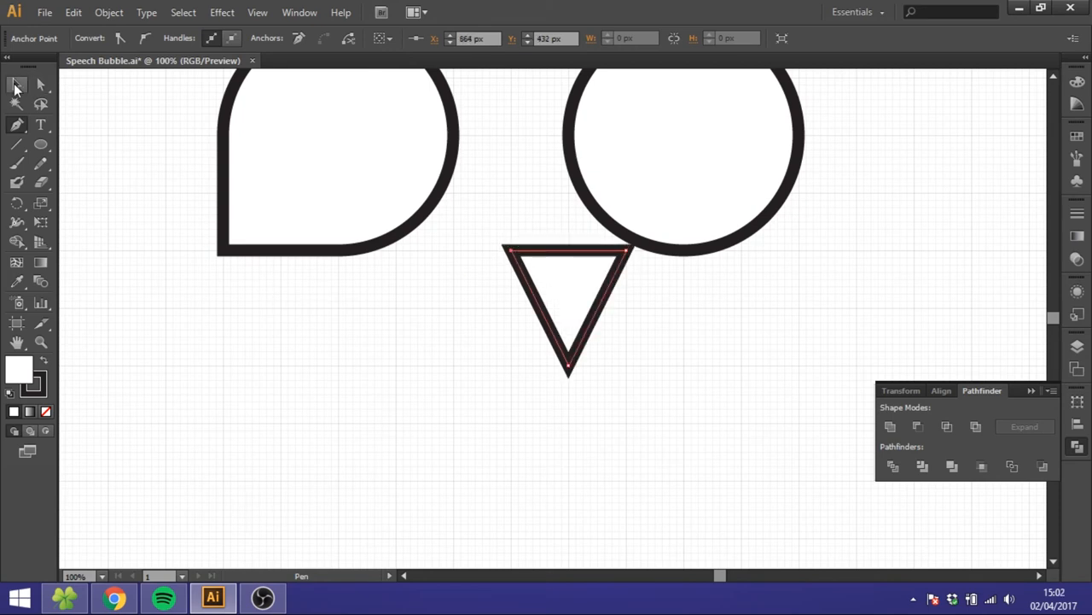
left_click(15, 84)
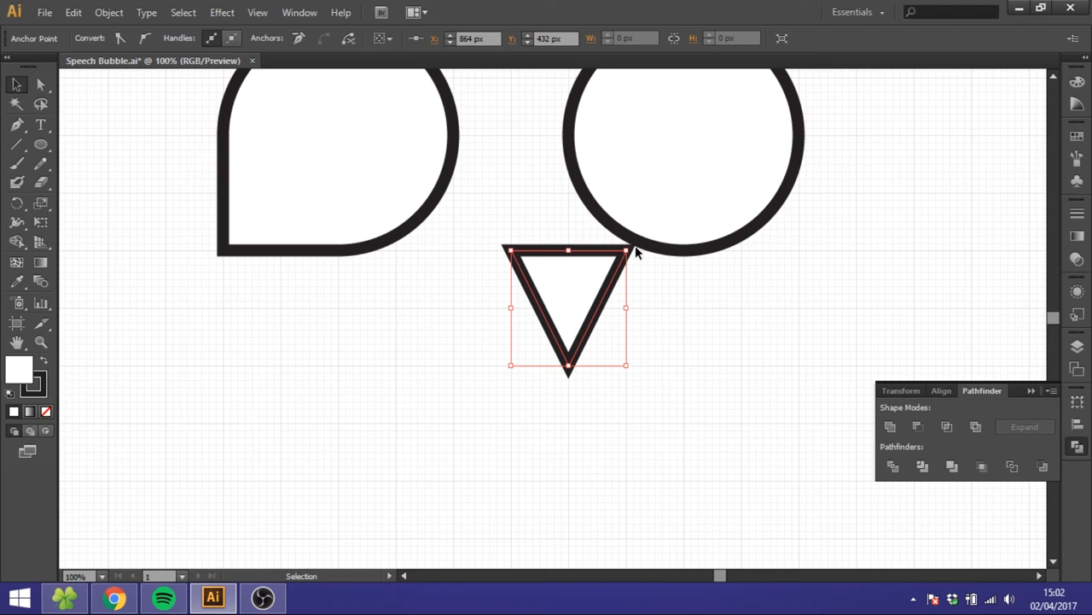
mouse_move(635, 253)
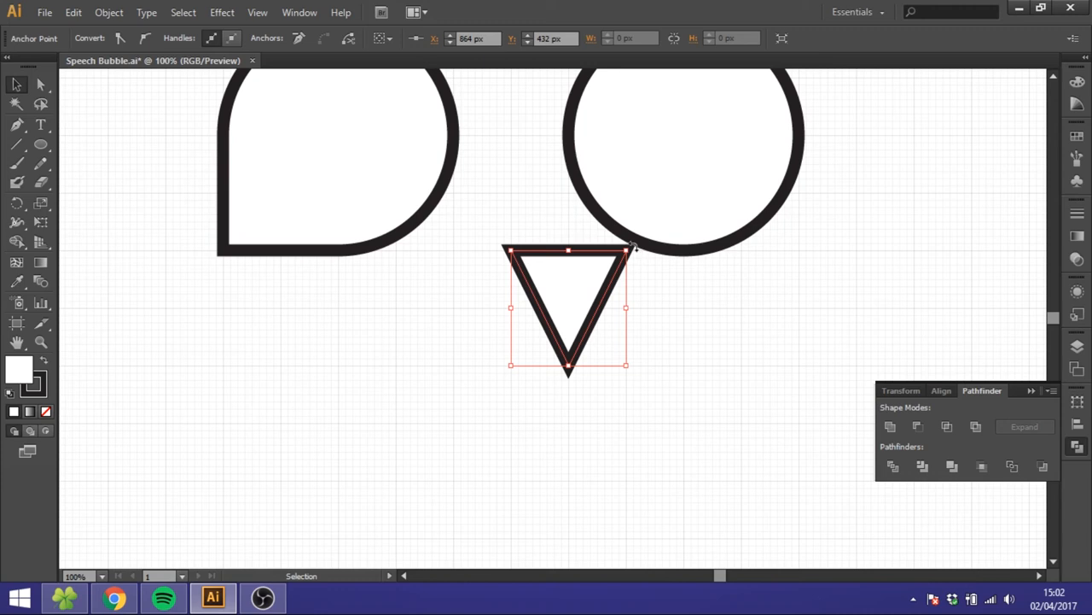
left_click_drag(632, 247, 662, 311)
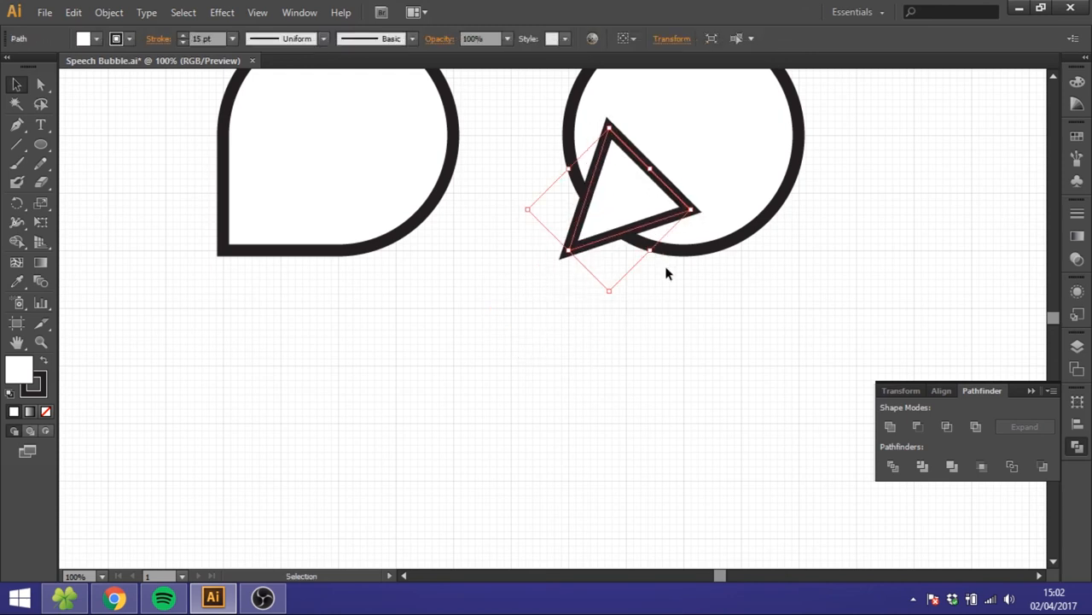
- Move the triangle onto the circle's edge and Unite both into a tailed speech bubble
left_click_drag(794, 198, 657, 270)
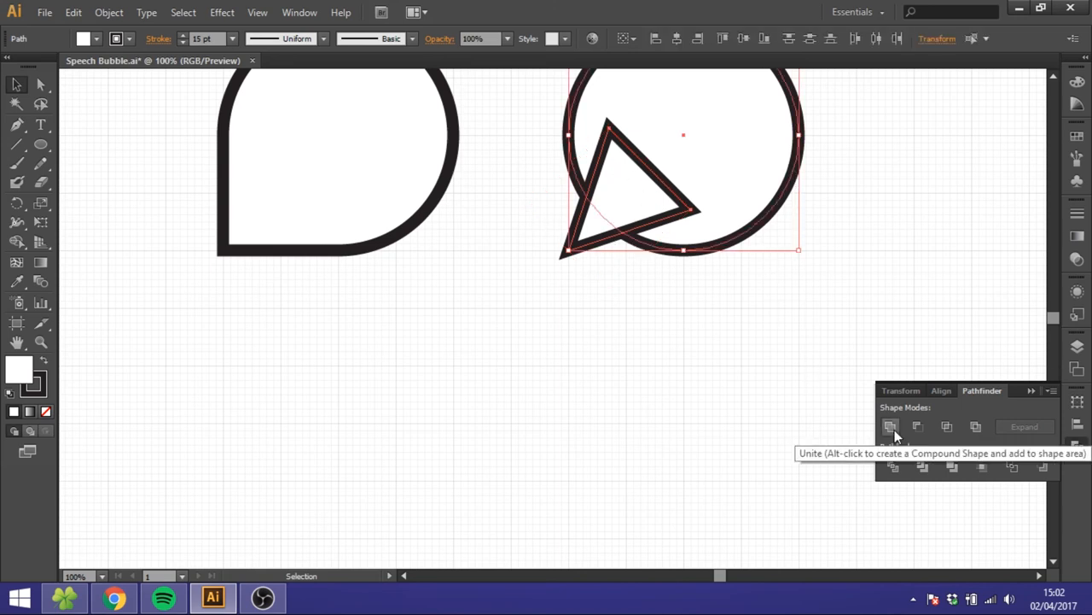
left_click(891, 427)
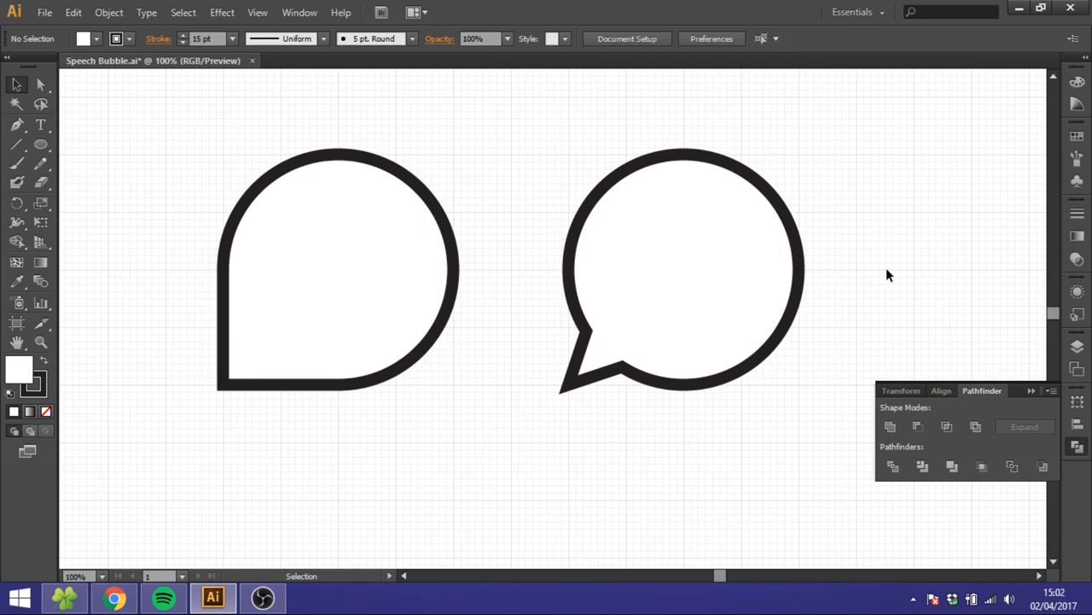
mouse_move(874, 280)
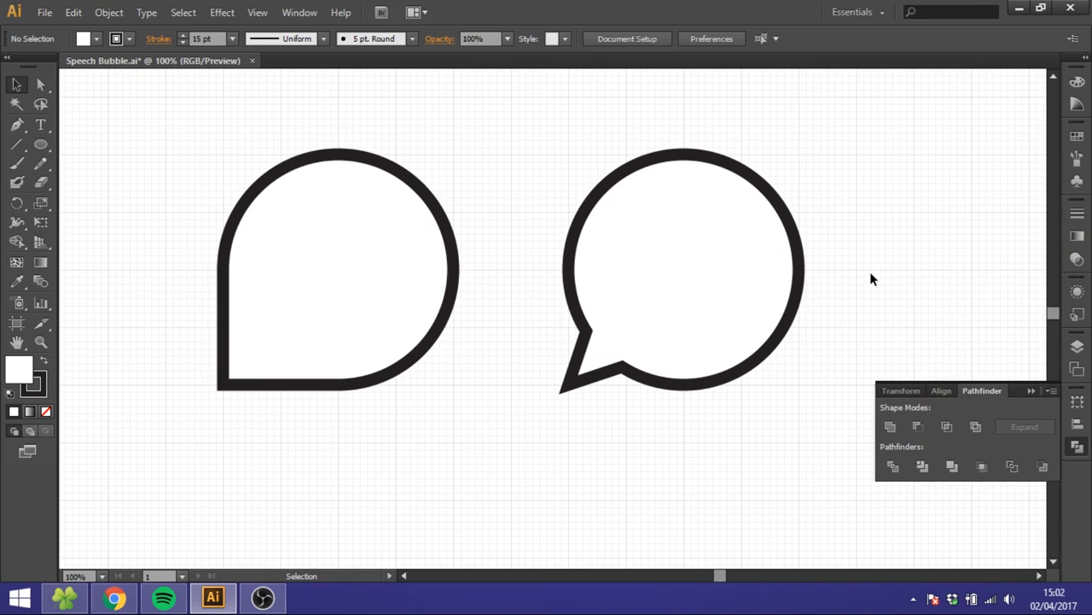